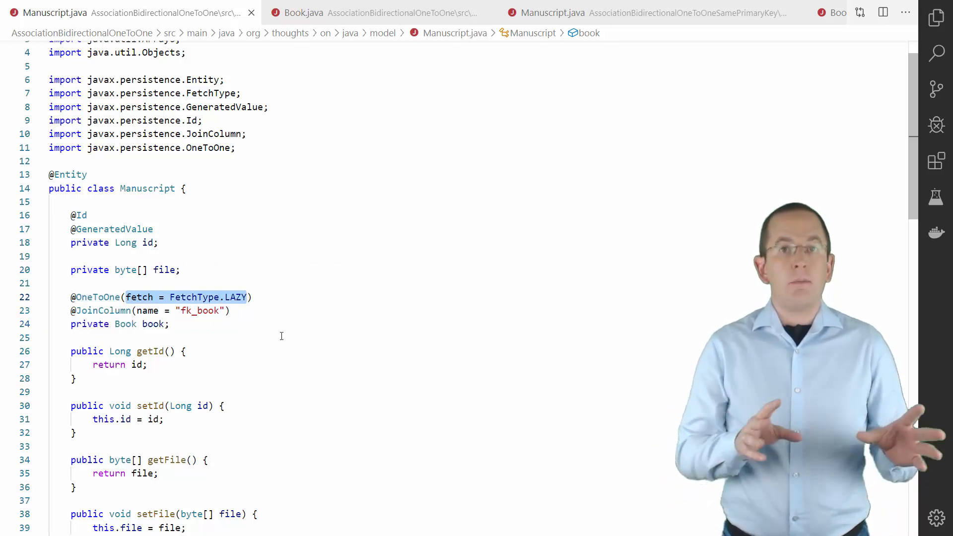
# Step: Show Book.java and highlight its lazy, non-optional one-to-one manuscript field
pyautogui.click(319, 12)
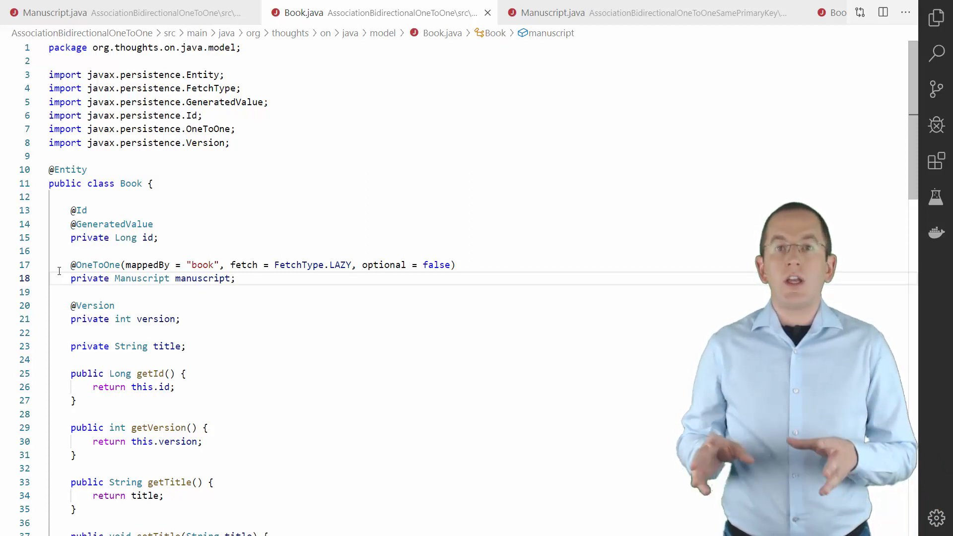
pyautogui.doubleClick(203, 278)
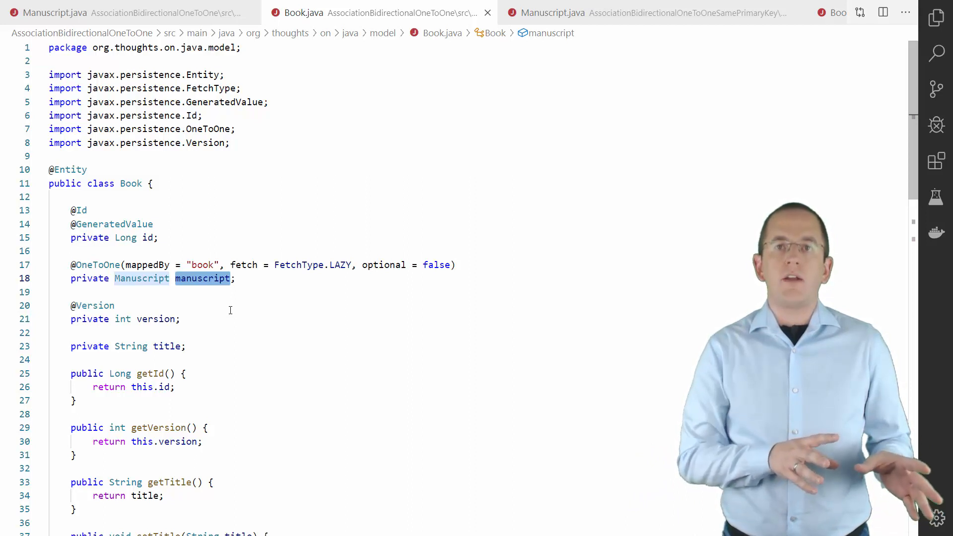
pyautogui.doubleClick(384, 264)
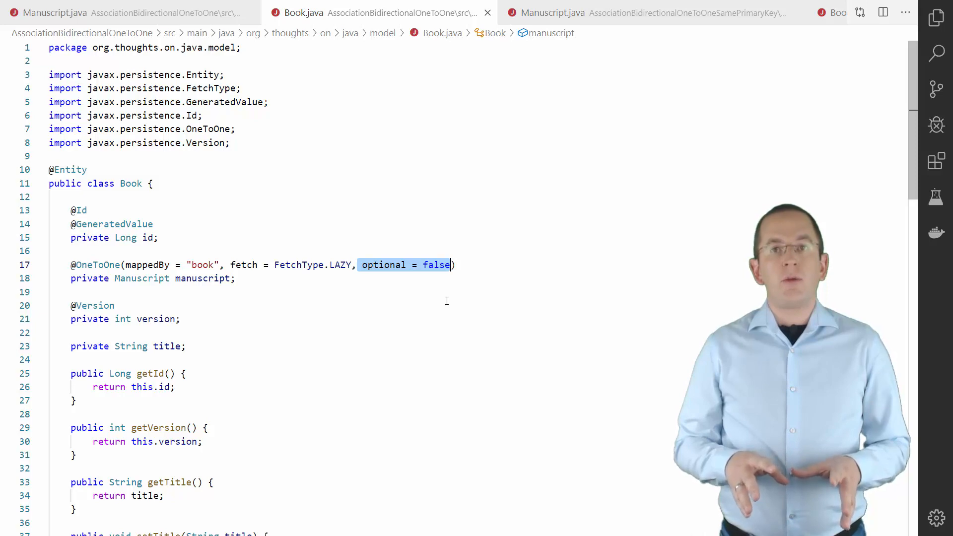
pyautogui.click(546, 12)
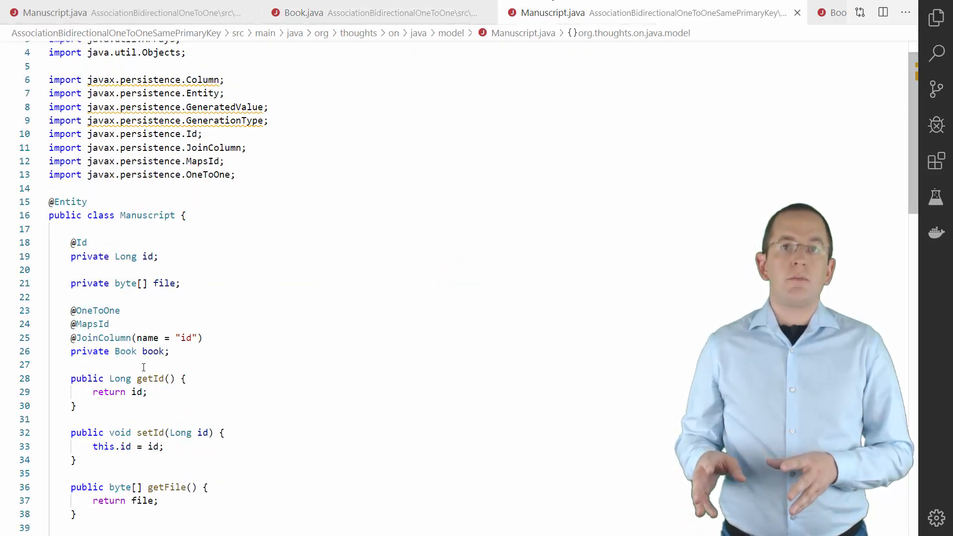
pyautogui.scroll(-3)
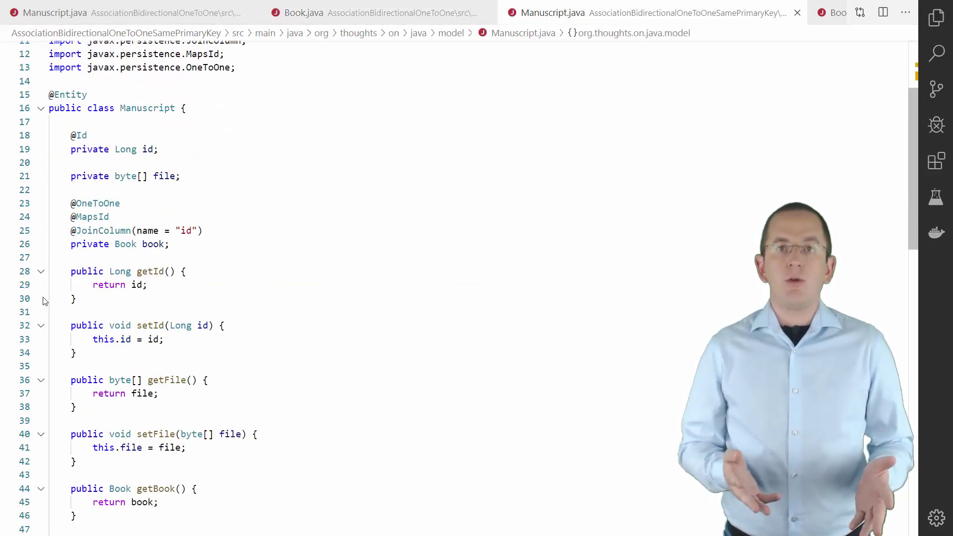